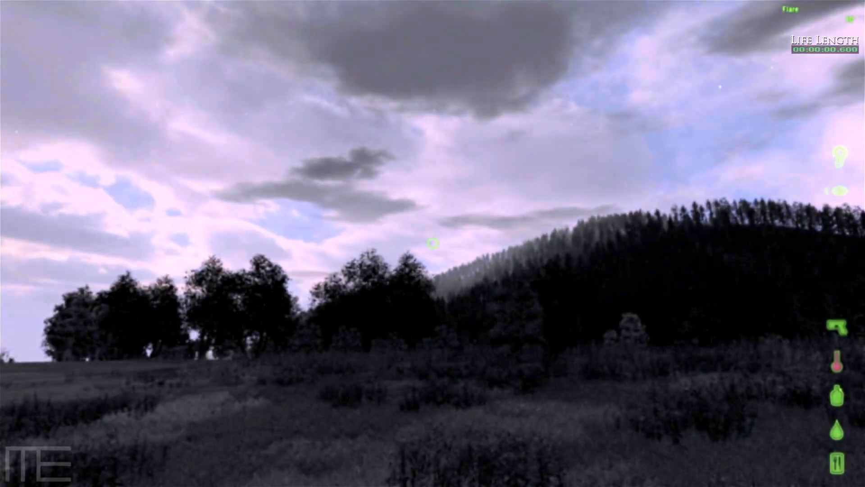
mouse_move(433, 243)
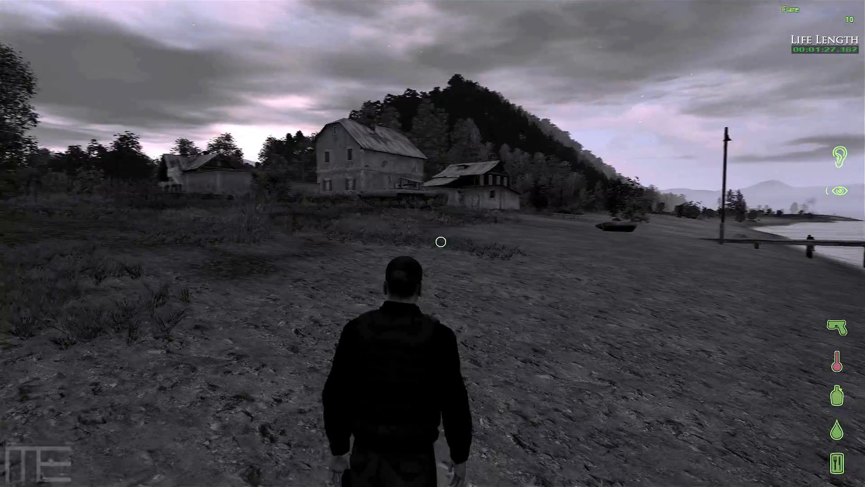
mouse_move(432, 241)
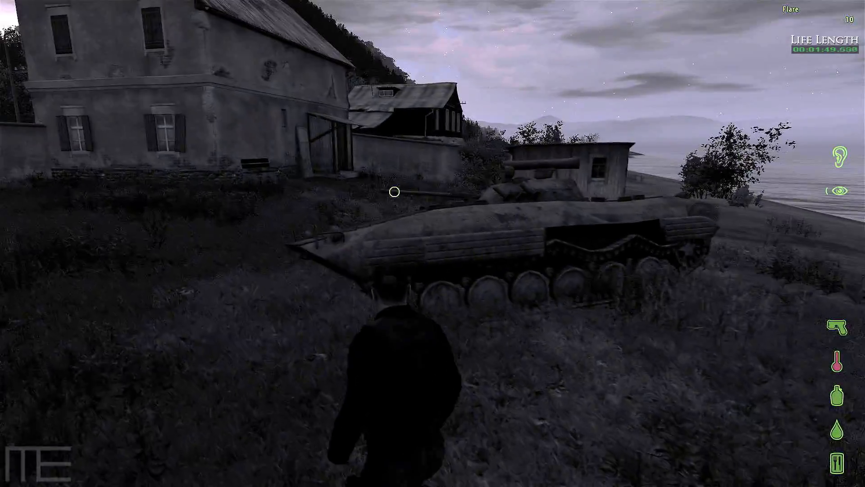
mouse_move(432, 243)
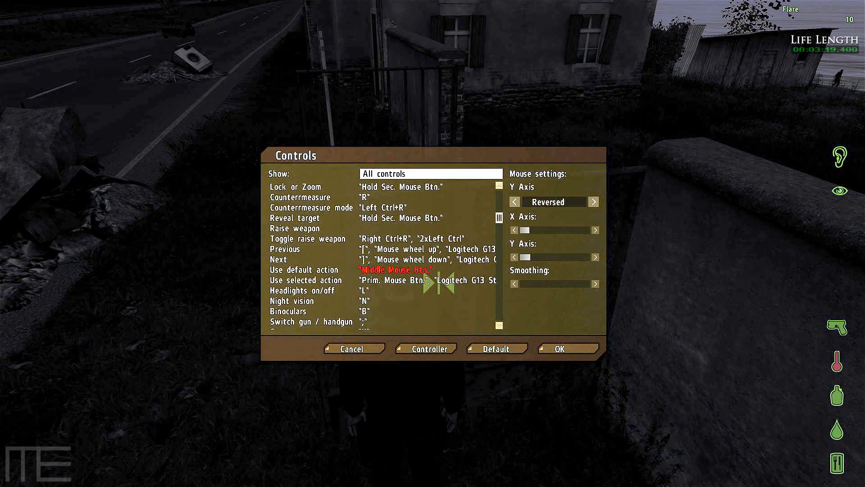
click(352, 348)
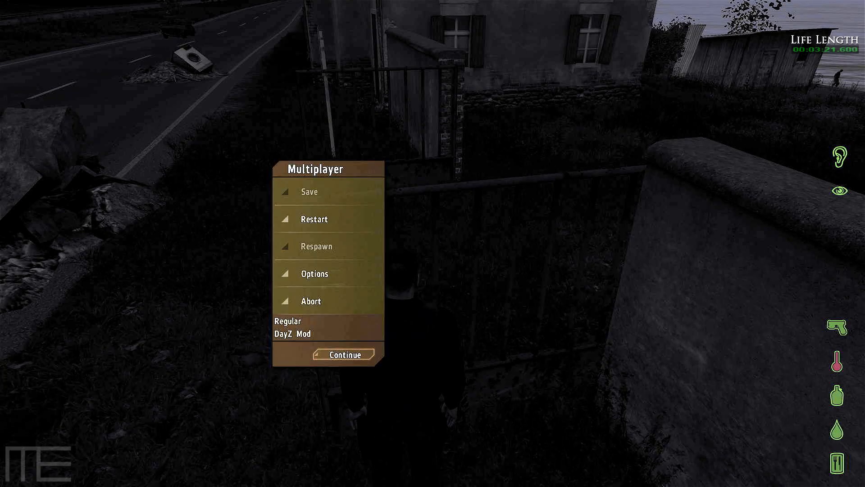
click(343, 354)
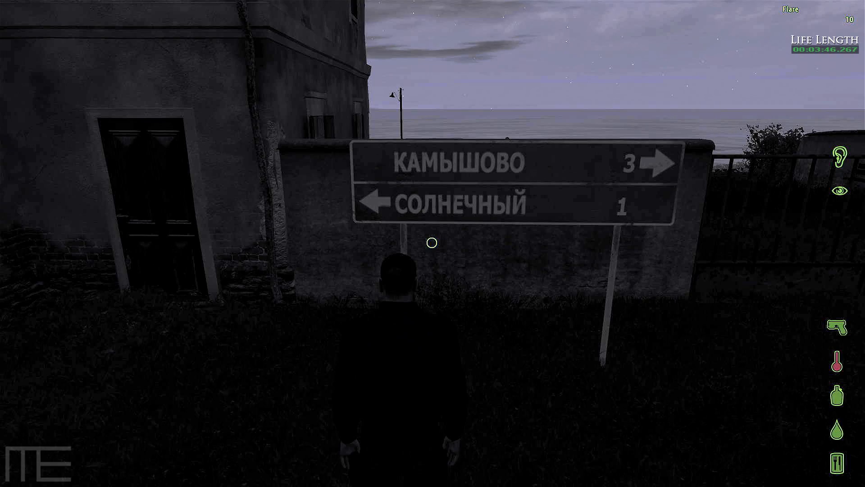
mouse_move(432, 242)
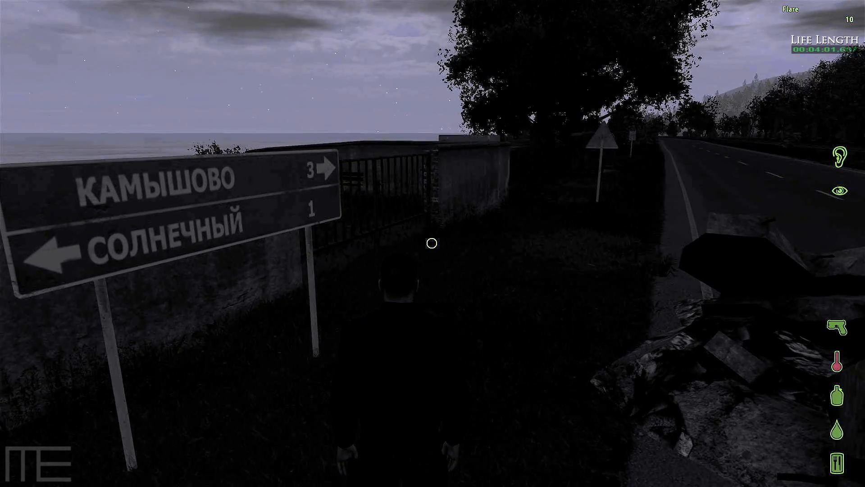
mouse_move(432, 243)
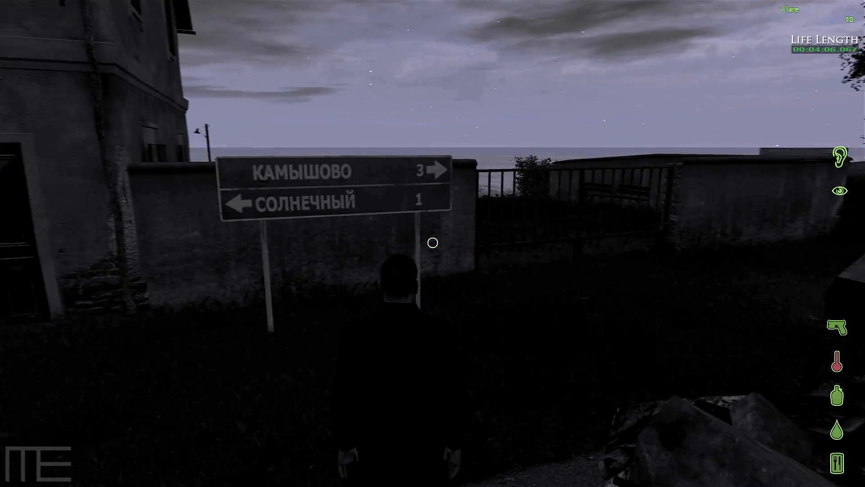
mouse_move(433, 243)
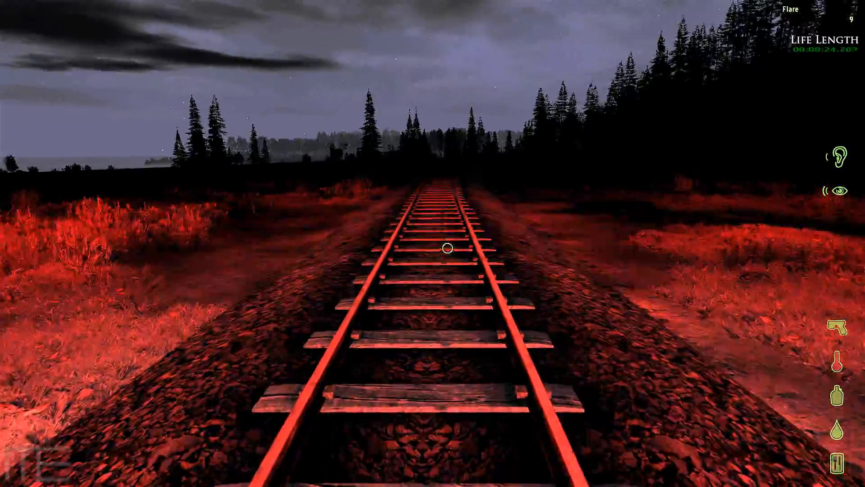
Step: Walk forward along the railway tracks through the open fields toward the forest
key(w)
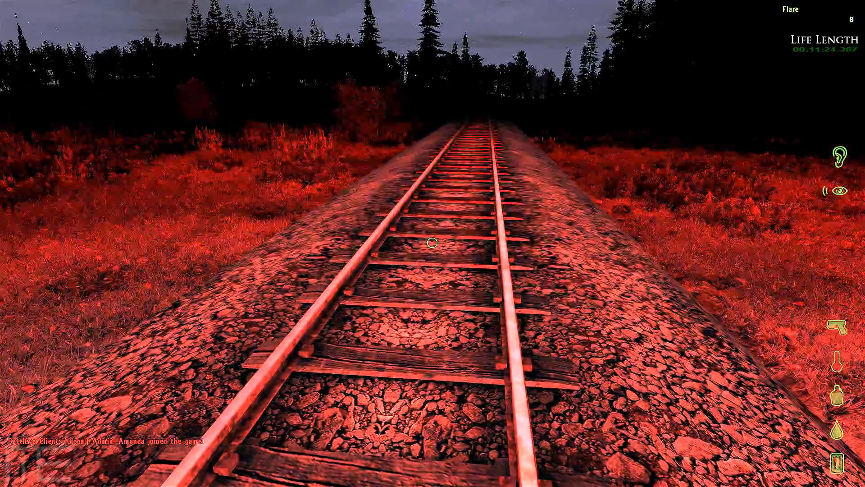
mouse_move(432, 243)
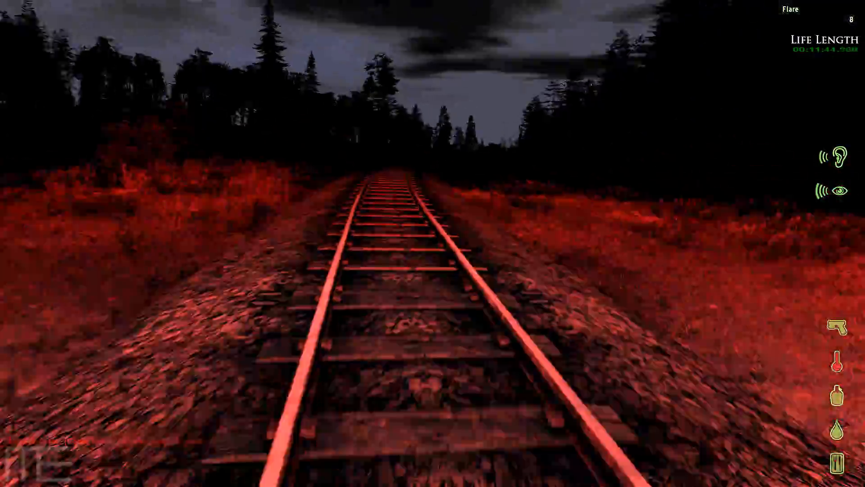
key(w)
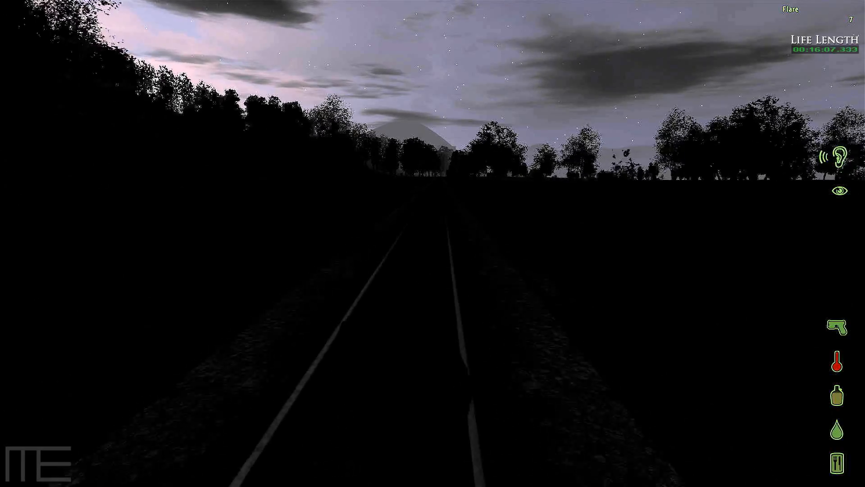
mouse_move(432, 244)
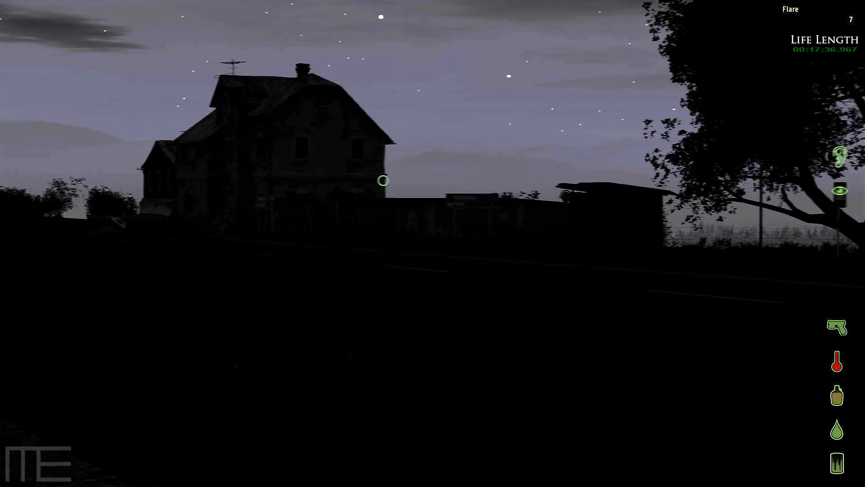
mouse_move(423, 254)
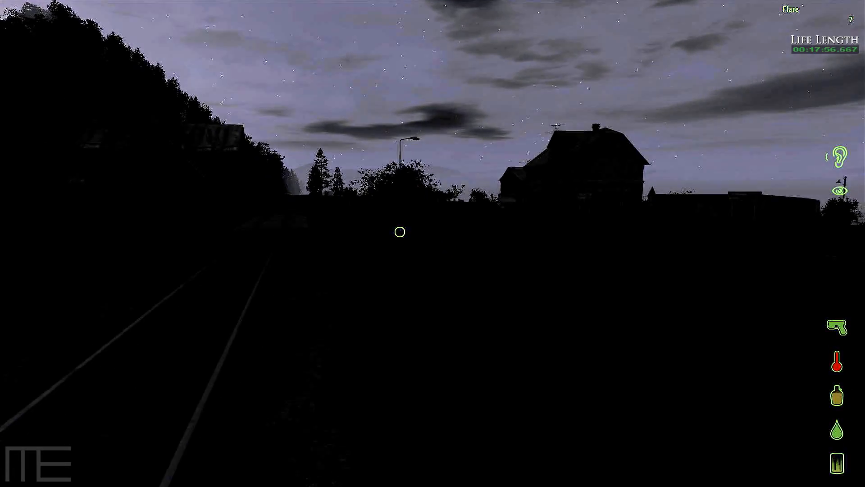
mouse_move(399, 289)
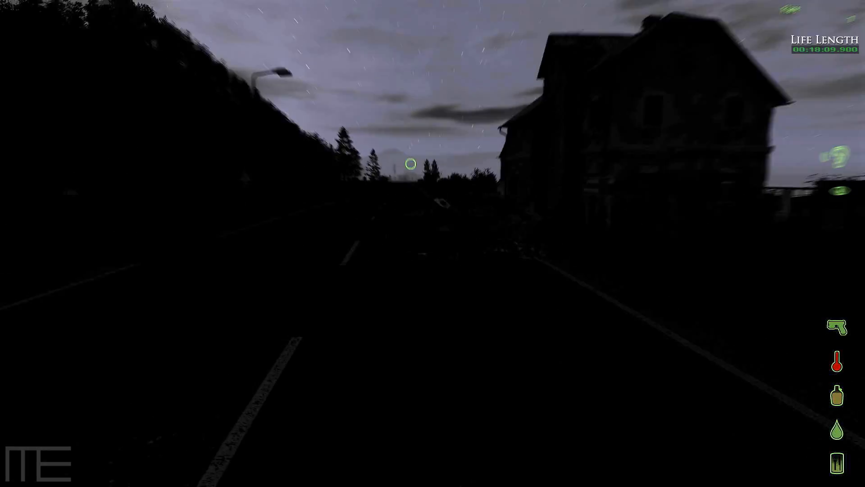
mouse_move(455, 245)
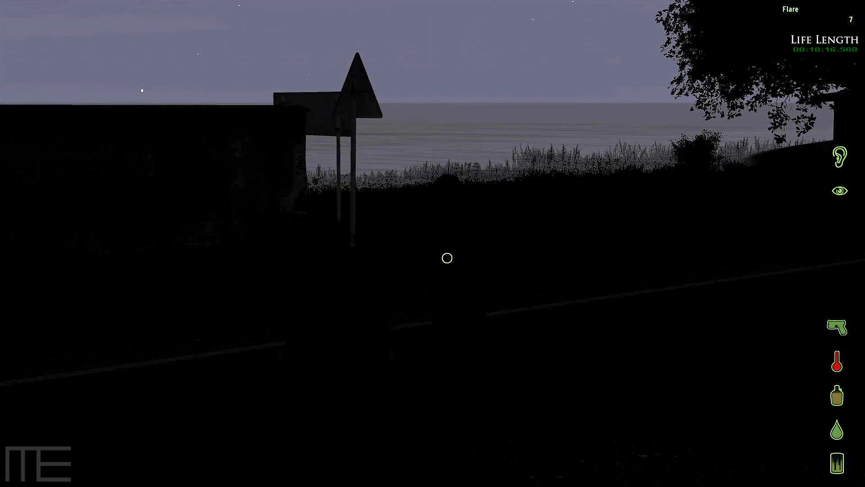
mouse_move(446, 259)
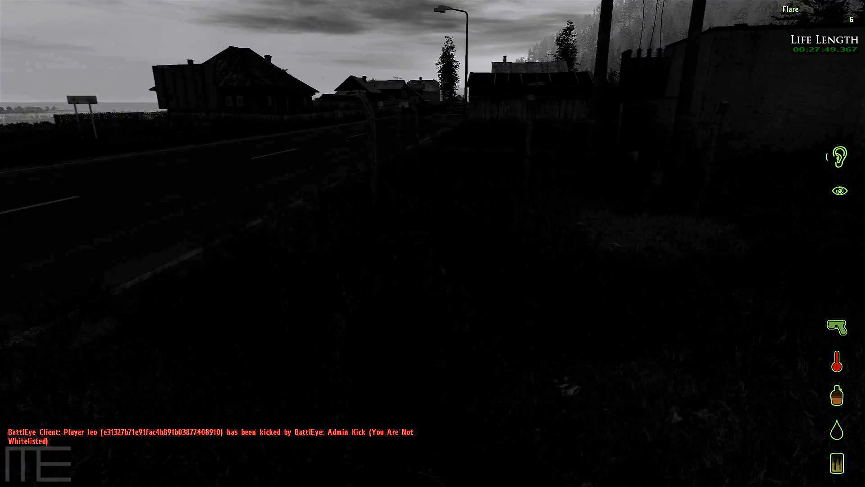
mouse_move(433, 243)
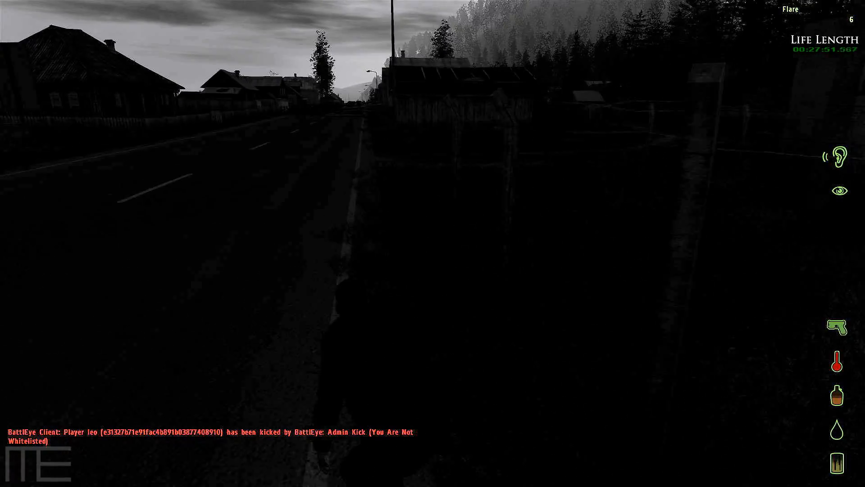